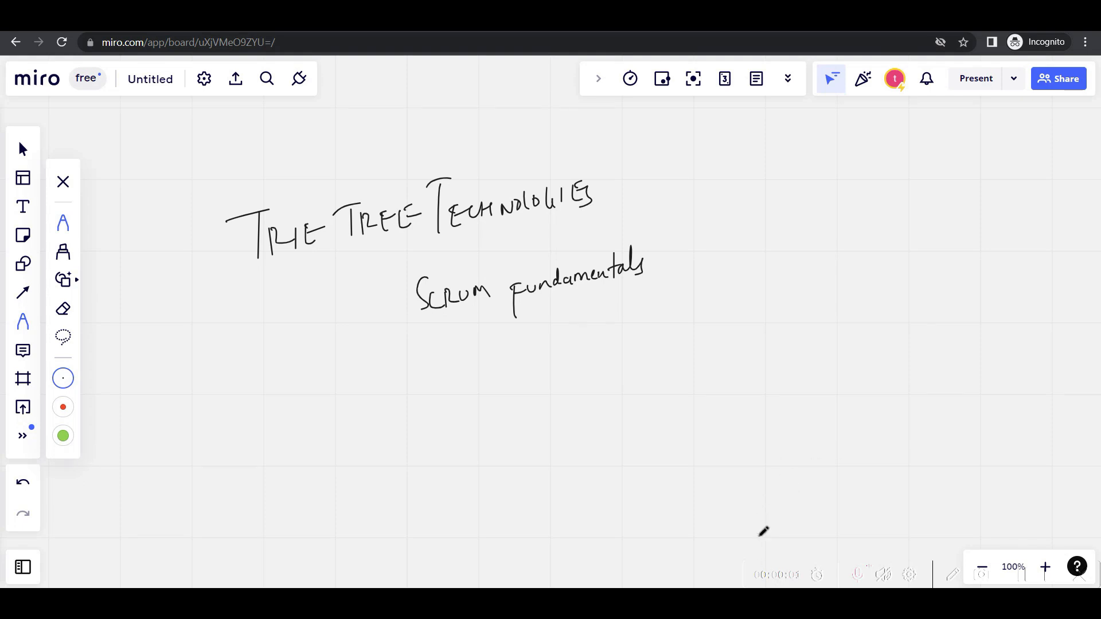
pyautogui.moveTo(707, 300)
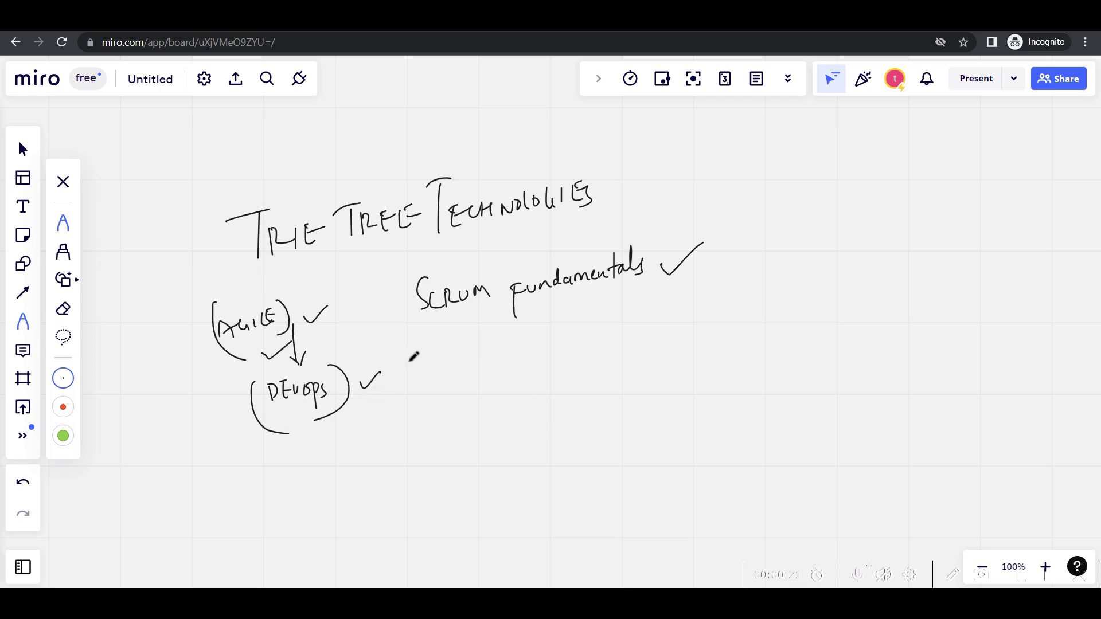
pyautogui.moveTo(692, 191)
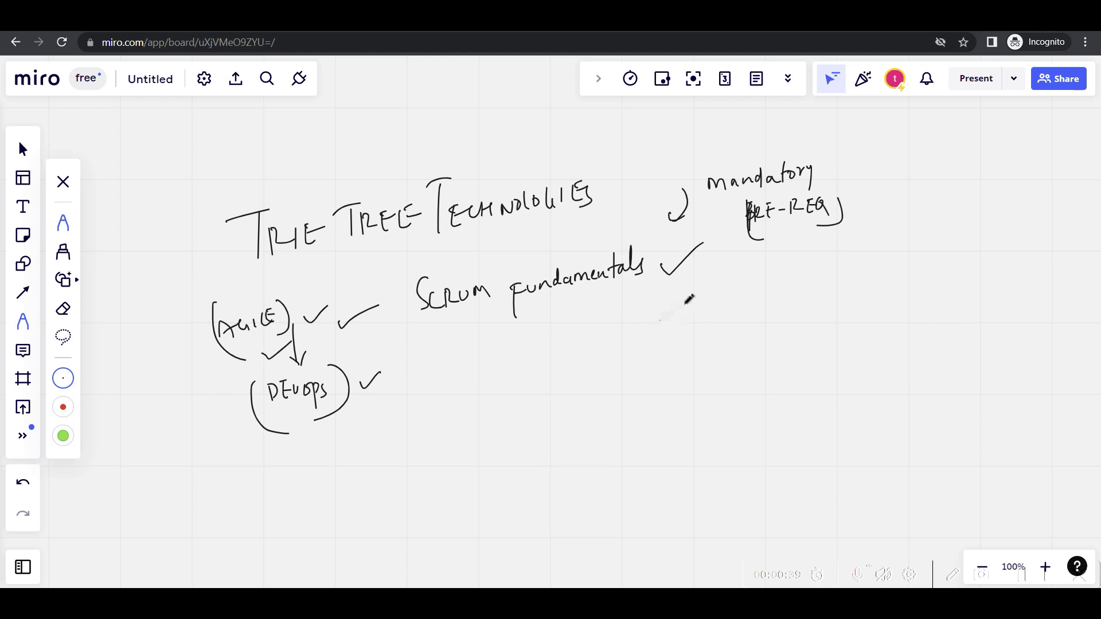
pyautogui.moveTo(423, 351)
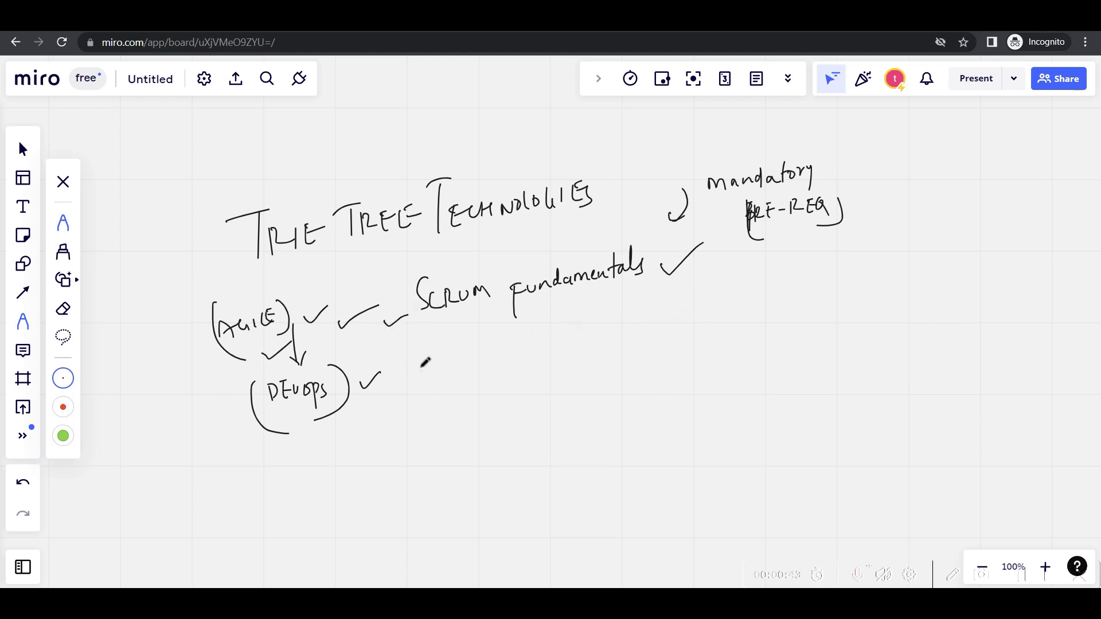
pyautogui.moveTo(491, 383)
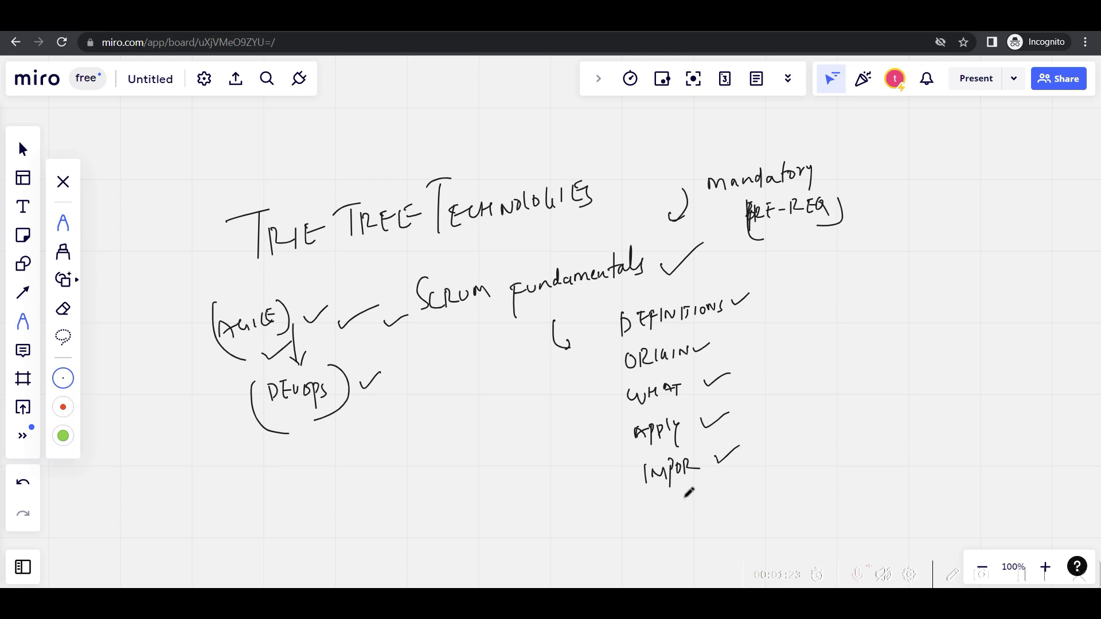
pyautogui.moveTo(657, 511)
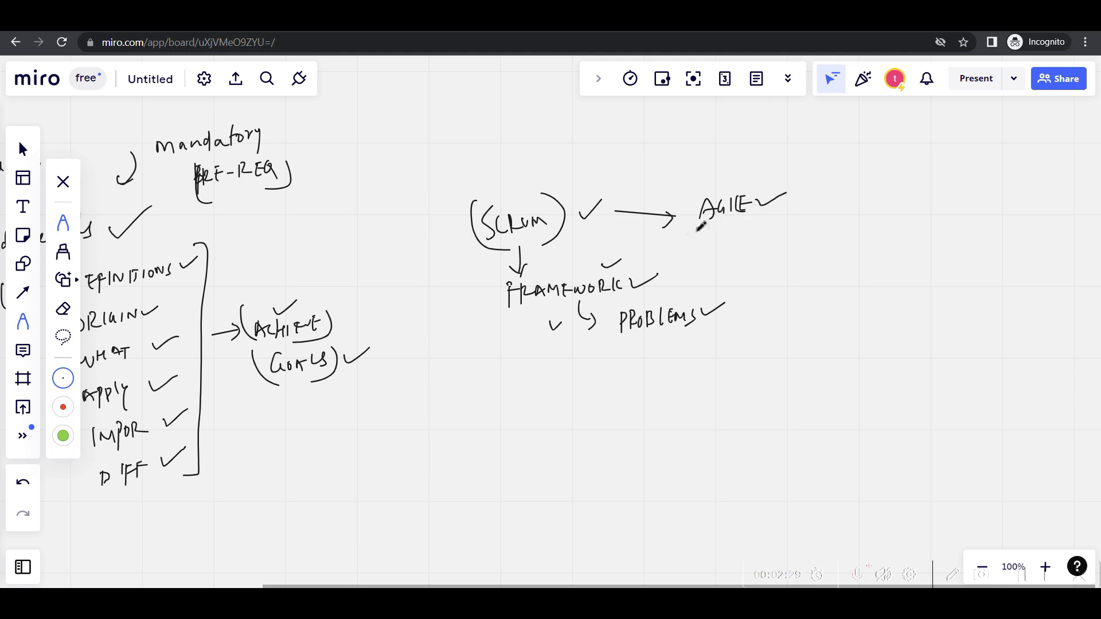
pyautogui.moveTo(709, 229)
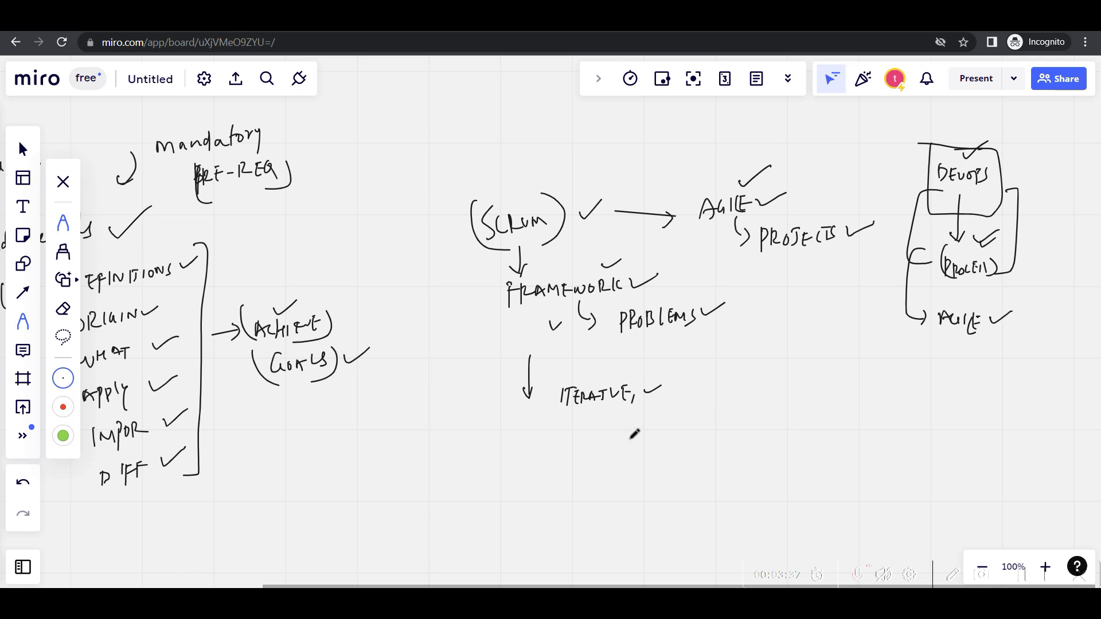
pyautogui.moveTo(583, 420)
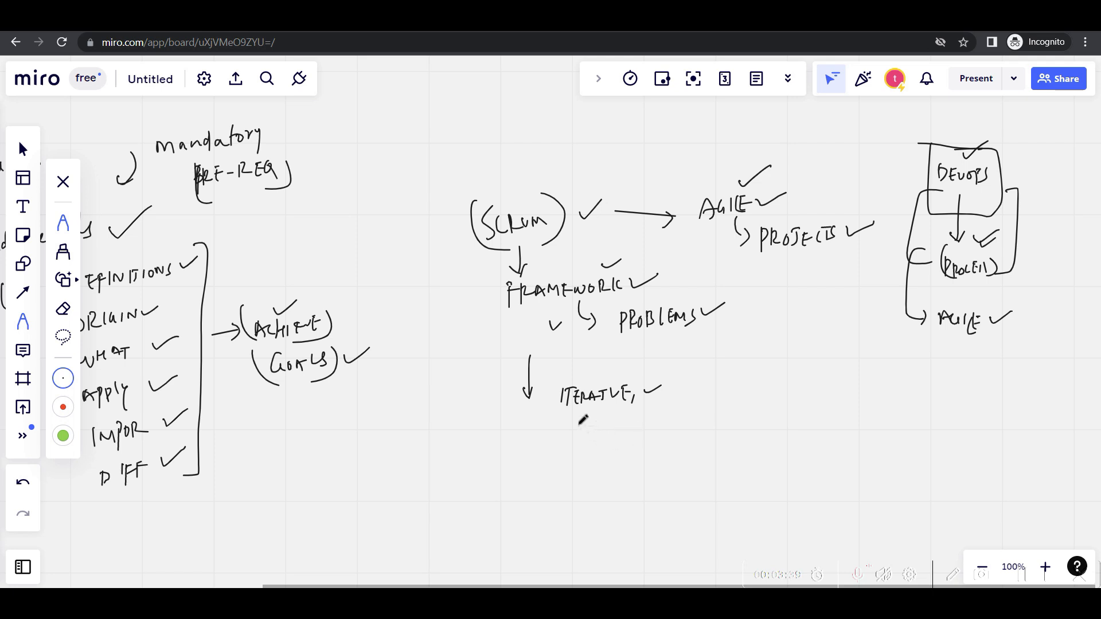
pyautogui.moveTo(573, 441)
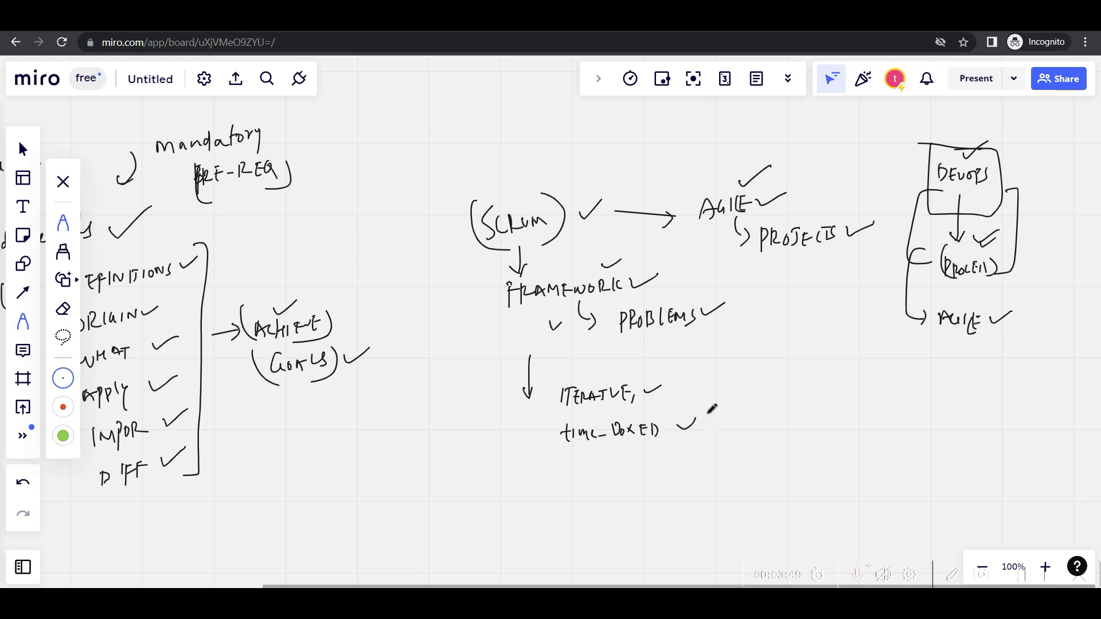
pyautogui.moveTo(717, 410)
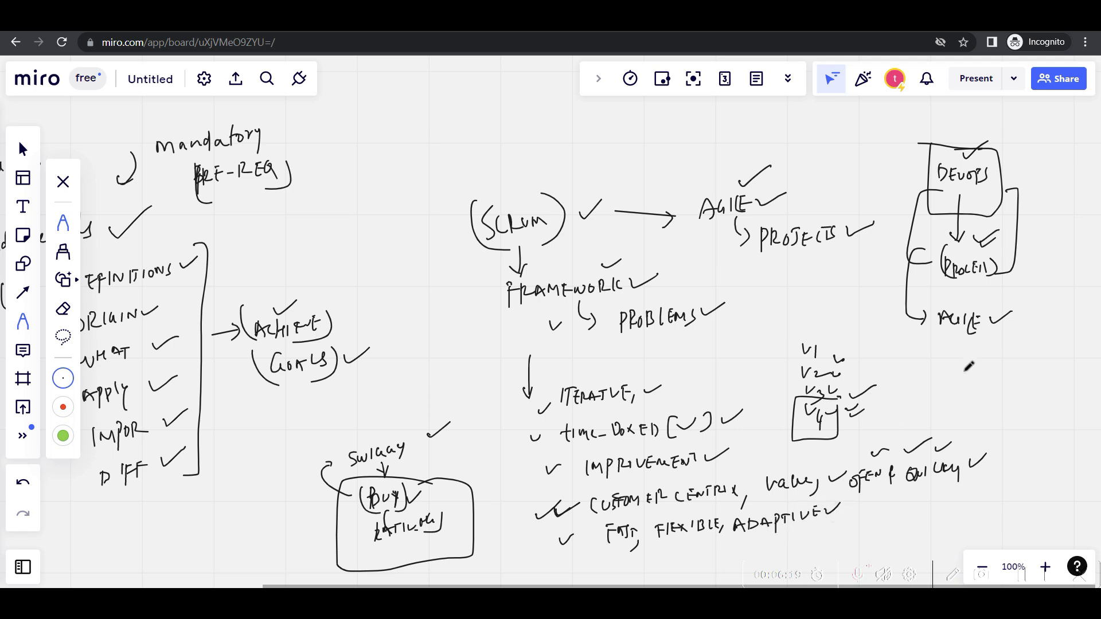
# Step: Sketch a stacked list of numbered rows above the pre-requisites note with the pen
pyautogui.moveTo(319, 128); pyautogui.dragTo(376, 200)
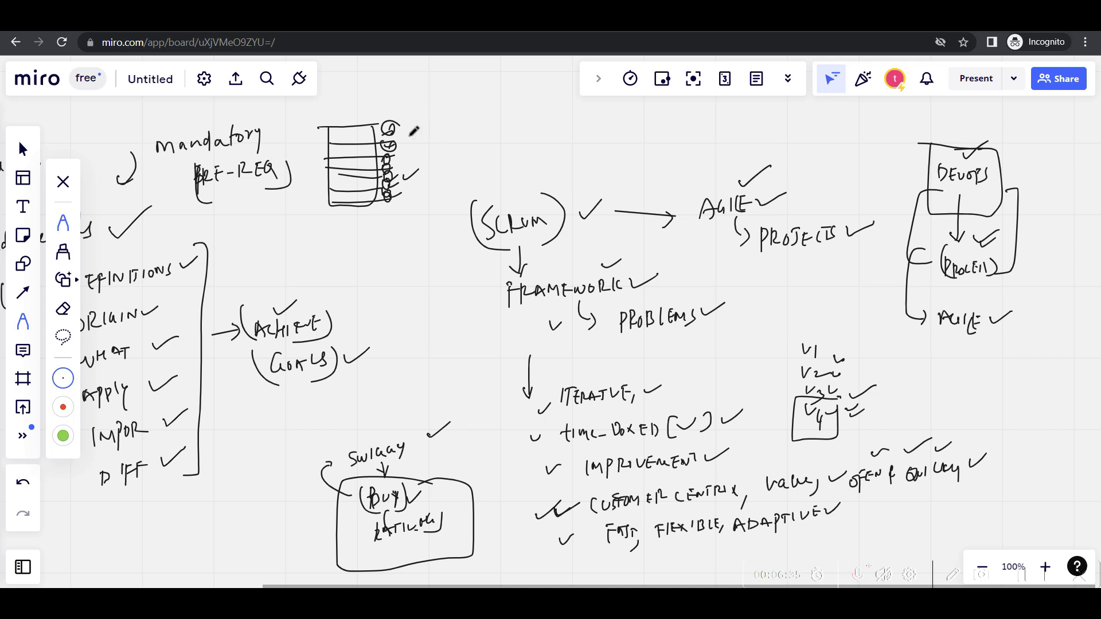
# Step: Draw a tick beside each numbered row of the stacked list sketch
pyautogui.moveTo(404, 133); pyautogui.dragTo(410, 193)
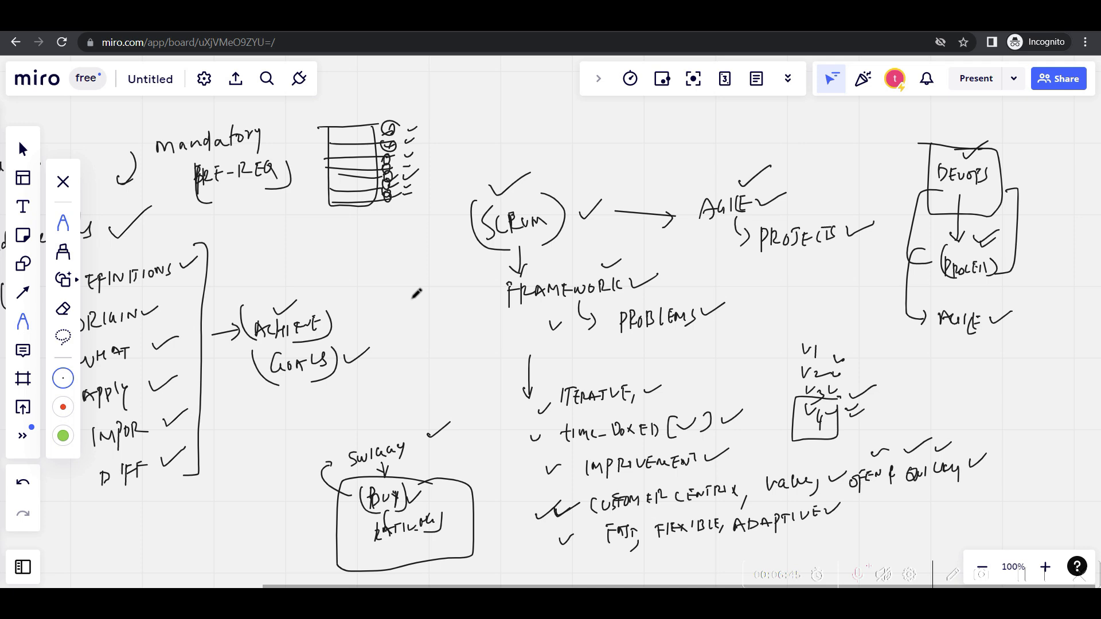
pyautogui.moveTo(432, 256)
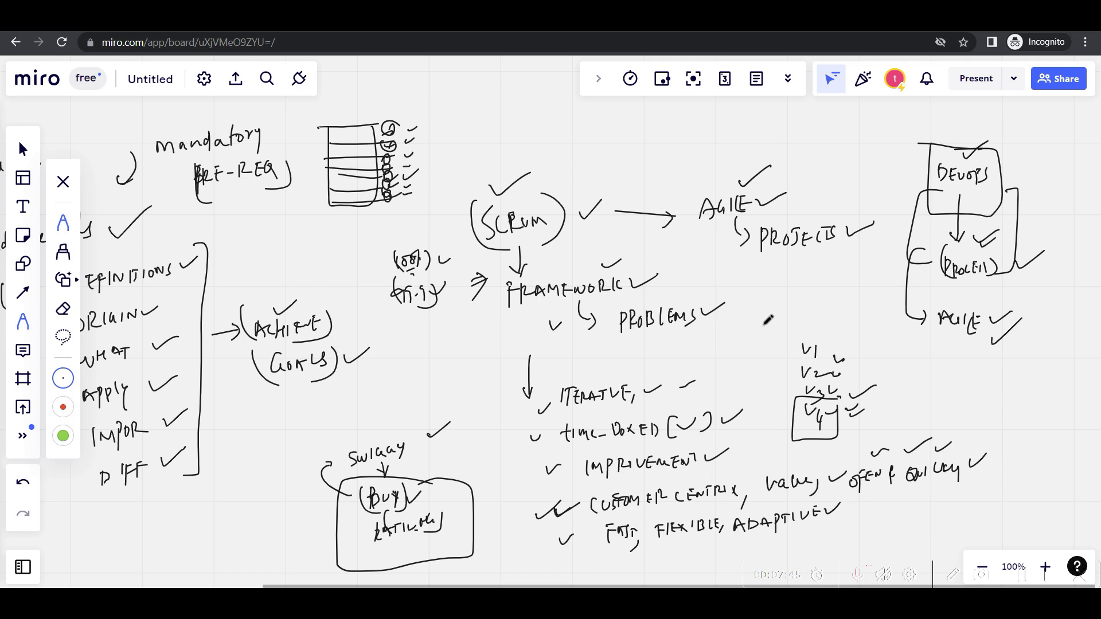
pyautogui.moveTo(918, 344)
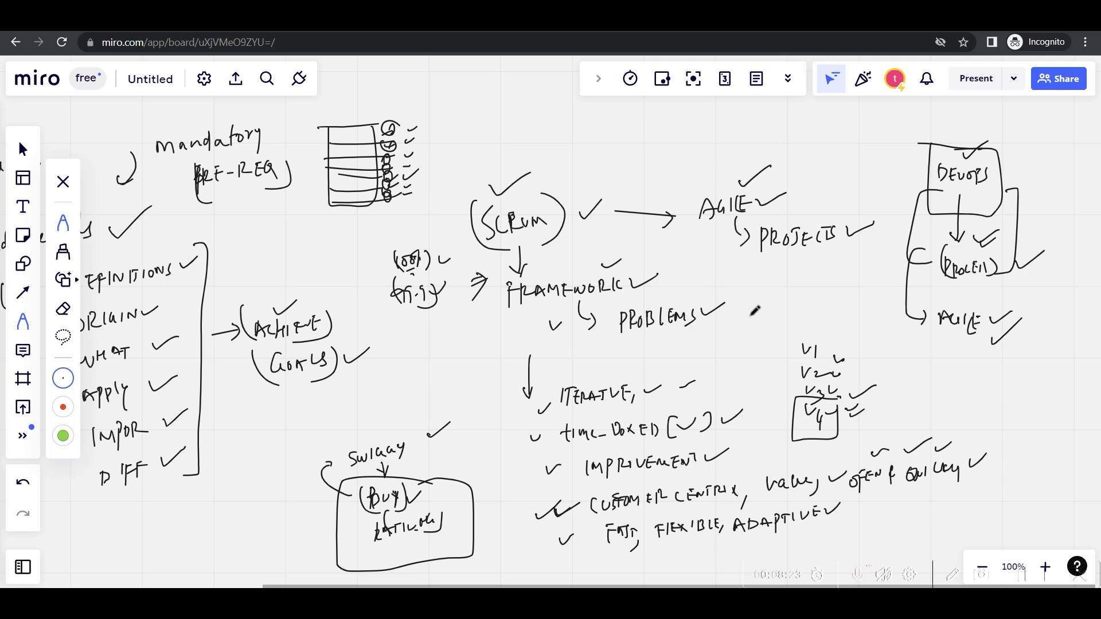
pyautogui.moveTo(982, 394)
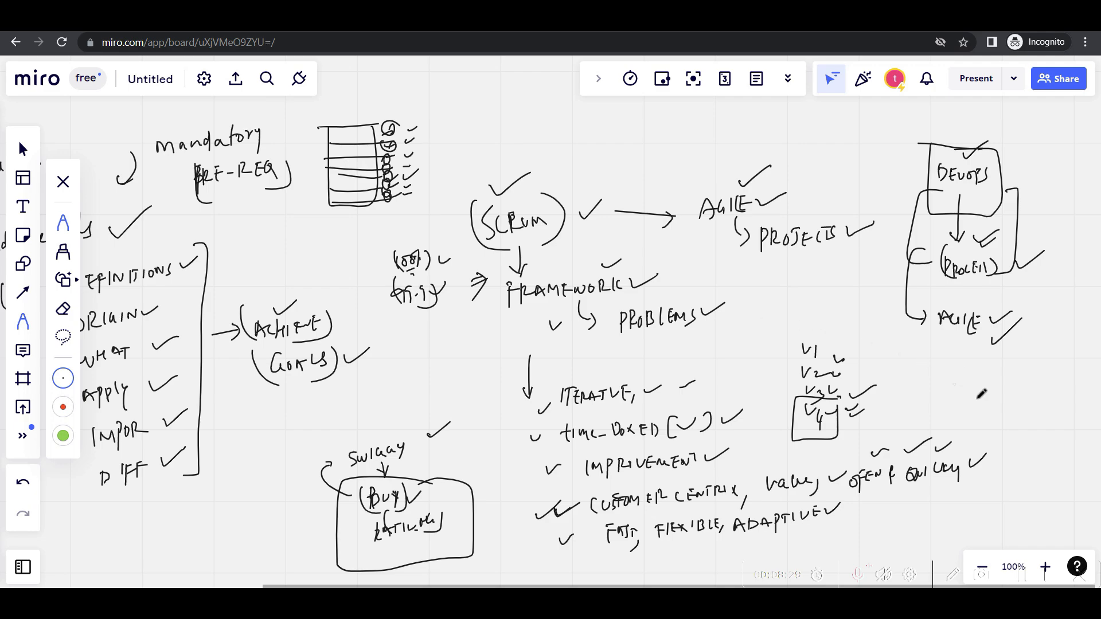